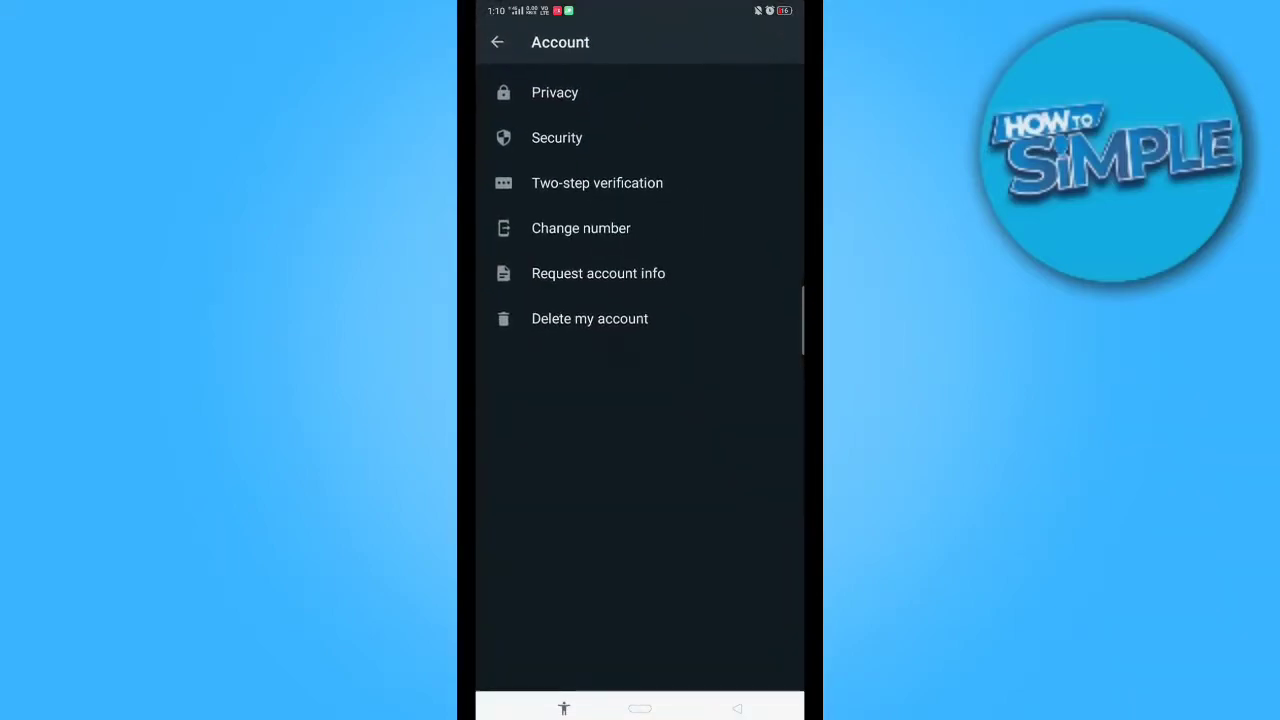
- Leave the Account settings page and go back to the chats list
left_click(497, 42)
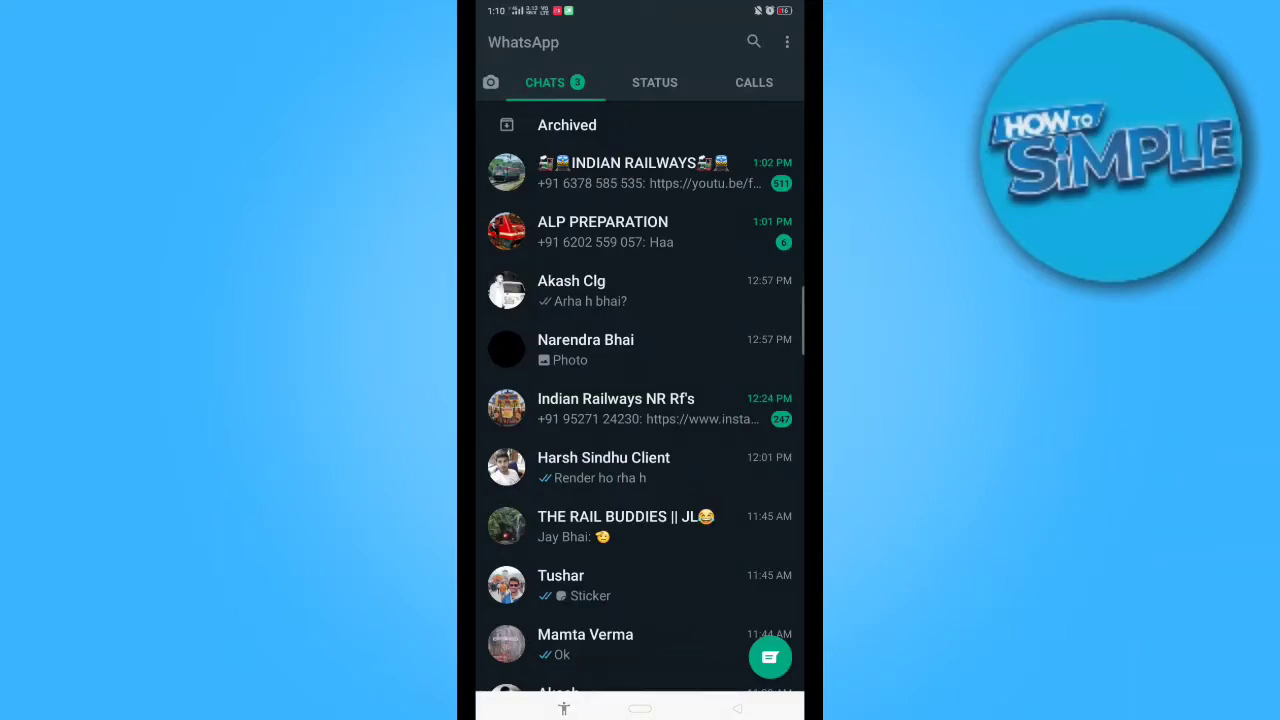
- Reopen Account settings through the three-dot menu and Settings
left_click(787, 41)
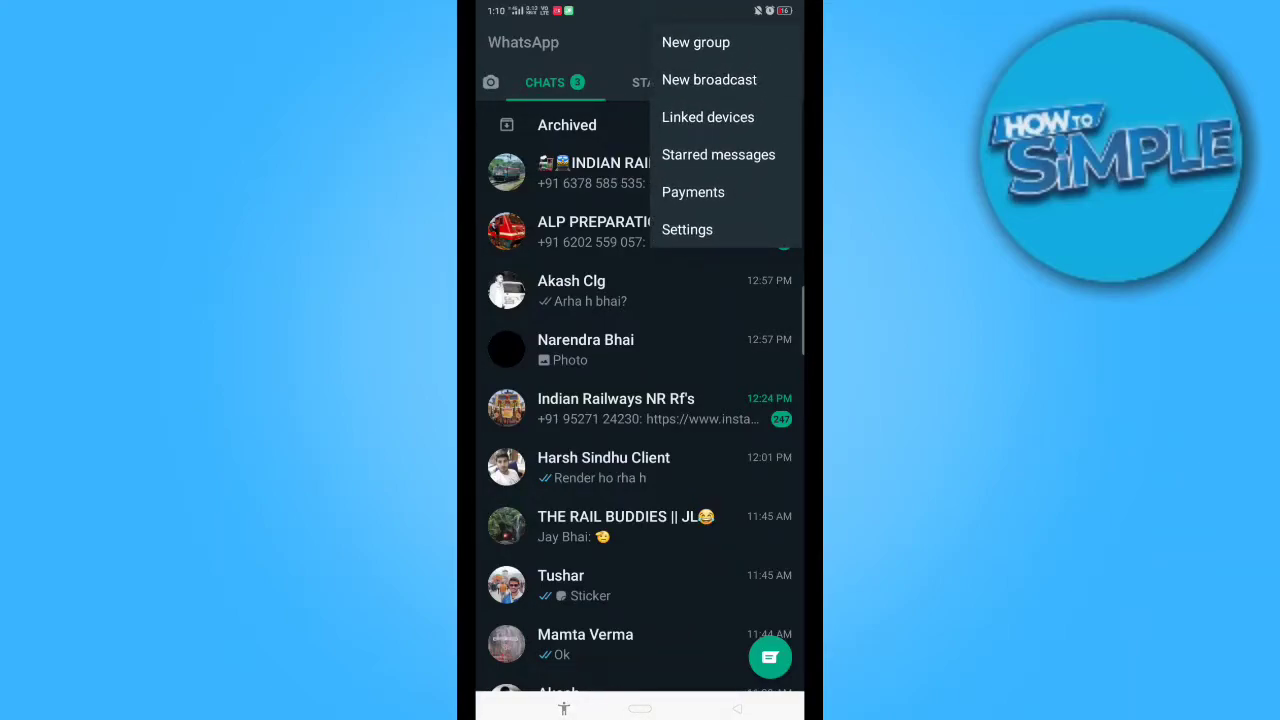
left_click(687, 229)
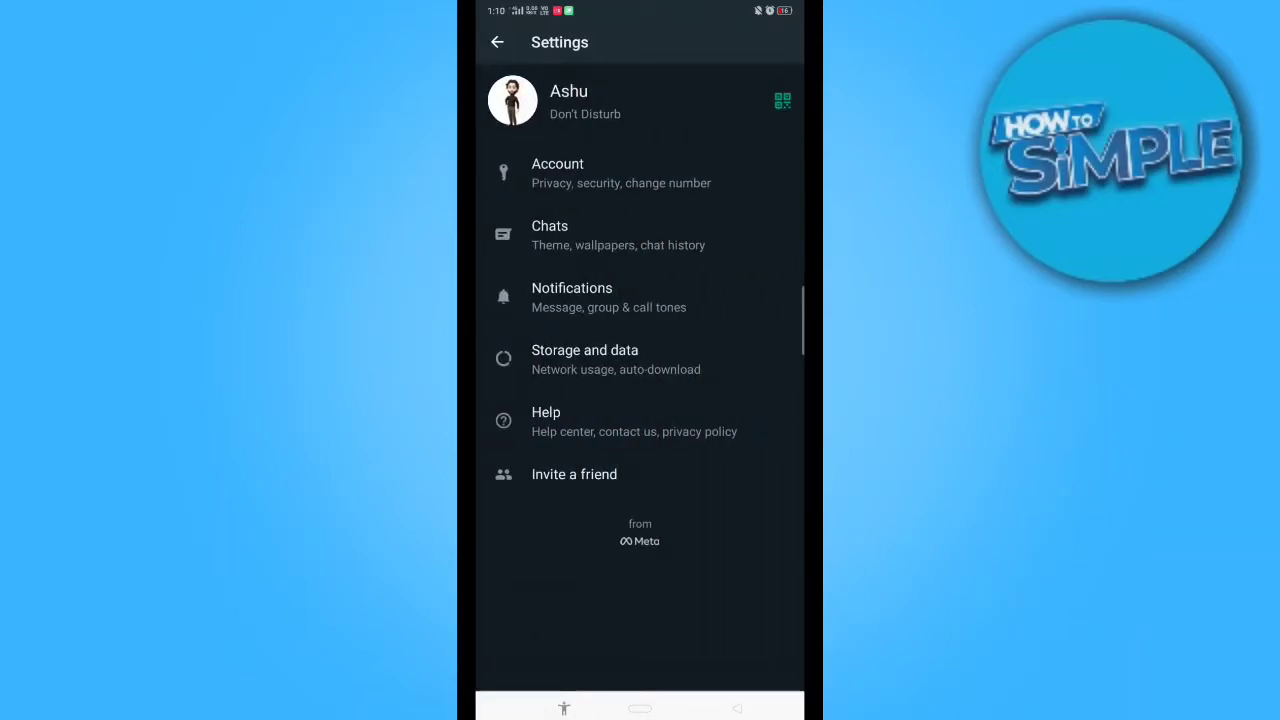
left_click(557, 172)
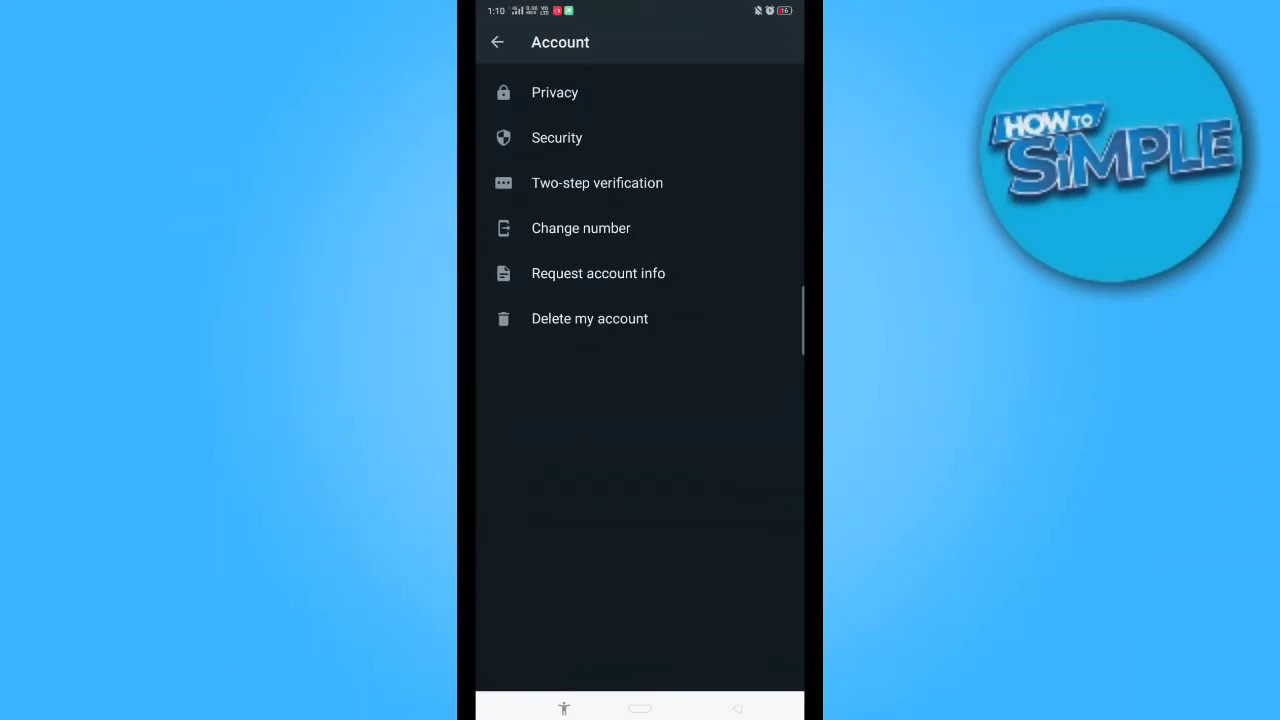
- In Privacy settings, turn the Read receipts toggle off
left_click(554, 92)
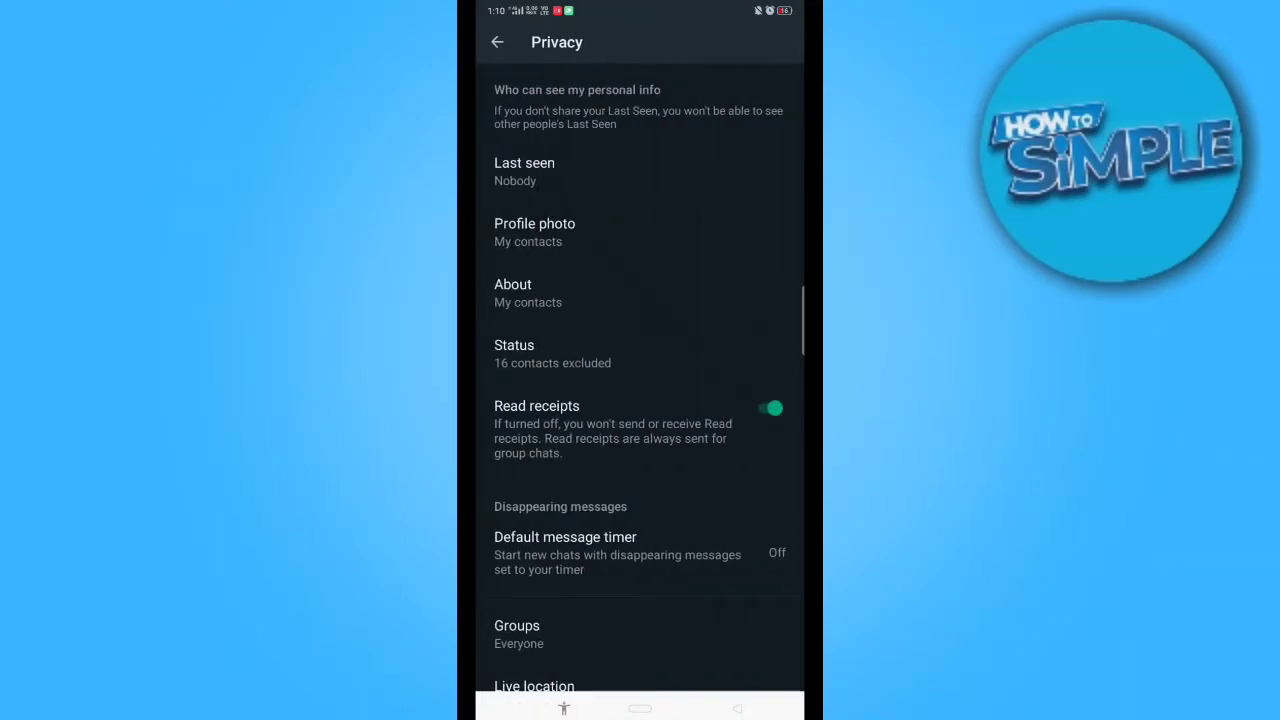
scroll("down", 3)
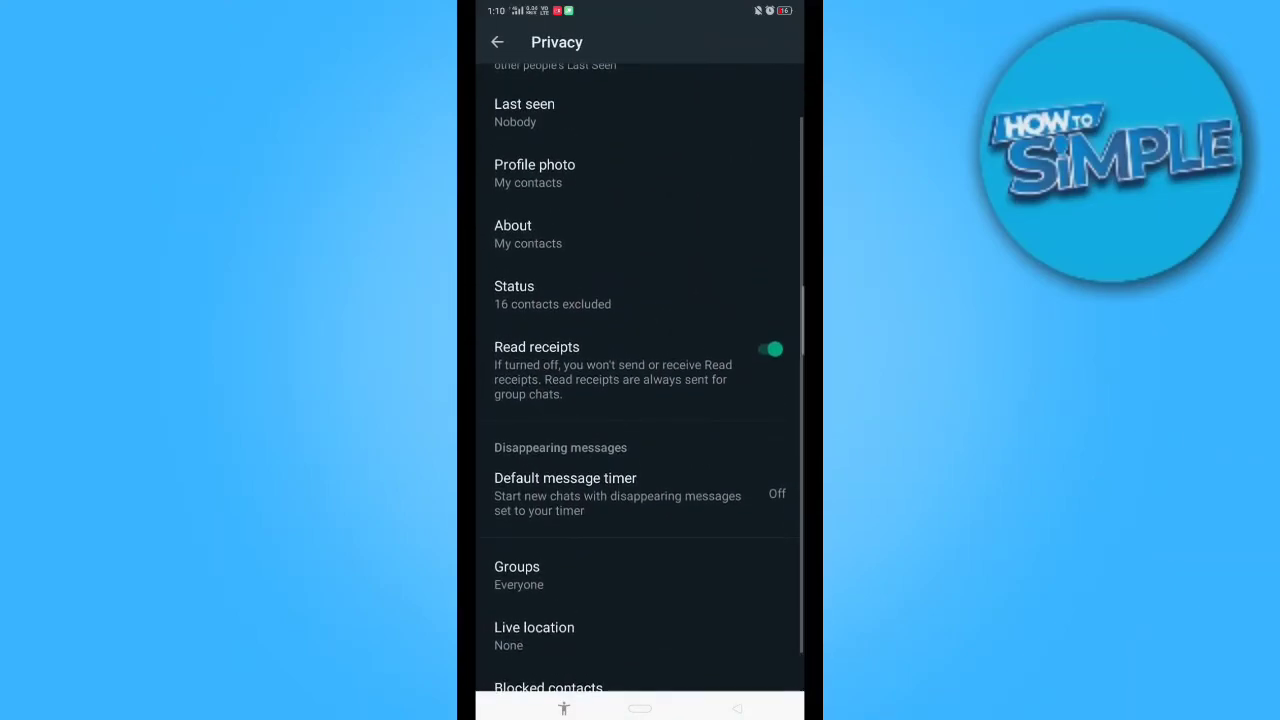
scroll("down", 3)
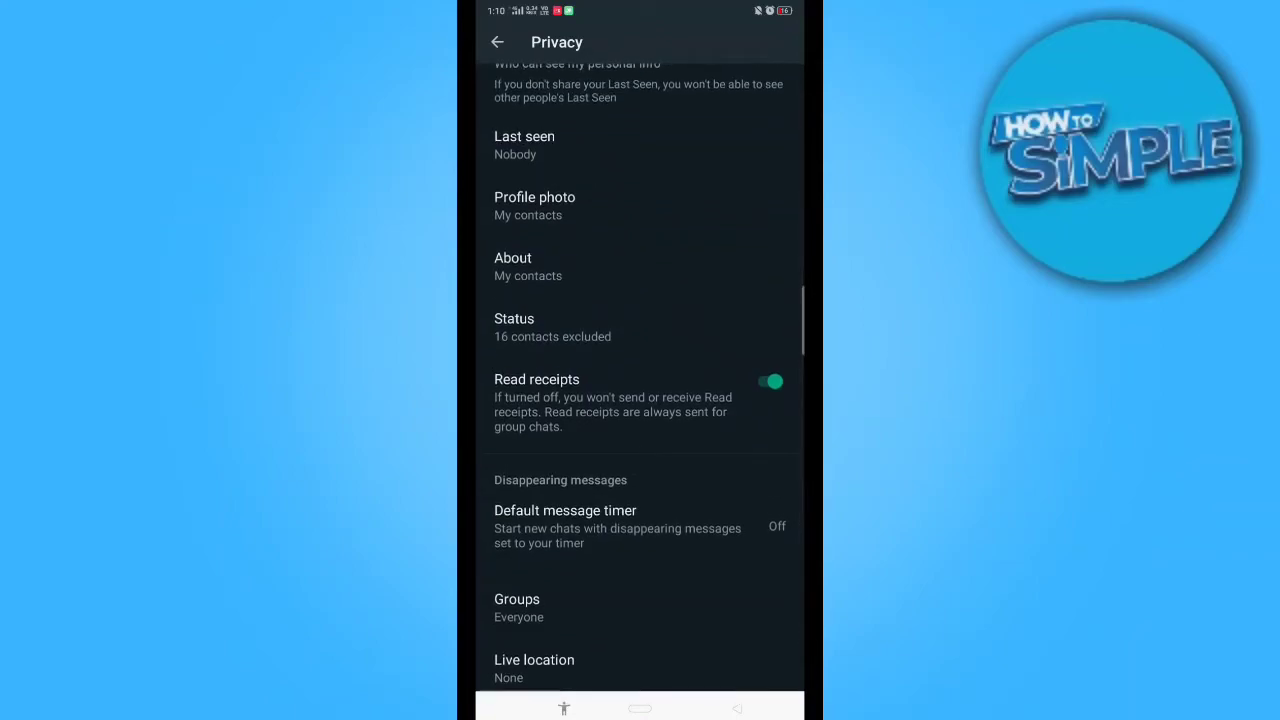
left_click(770, 381)
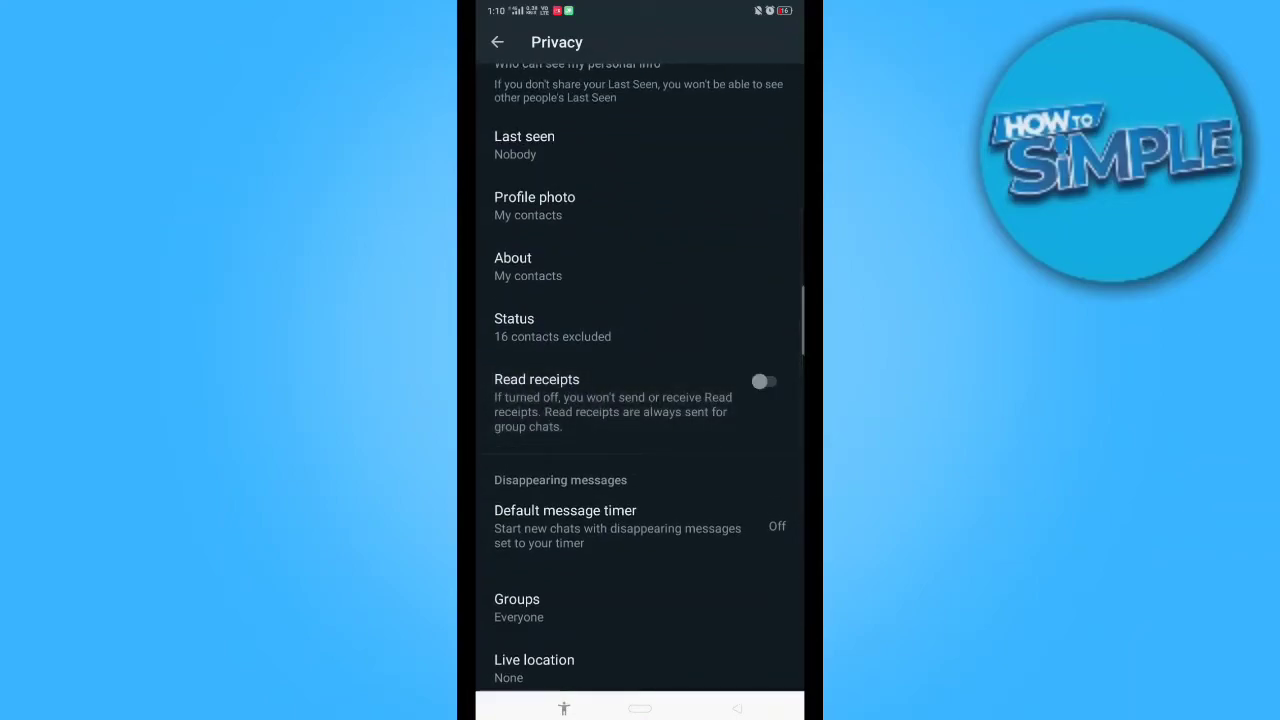